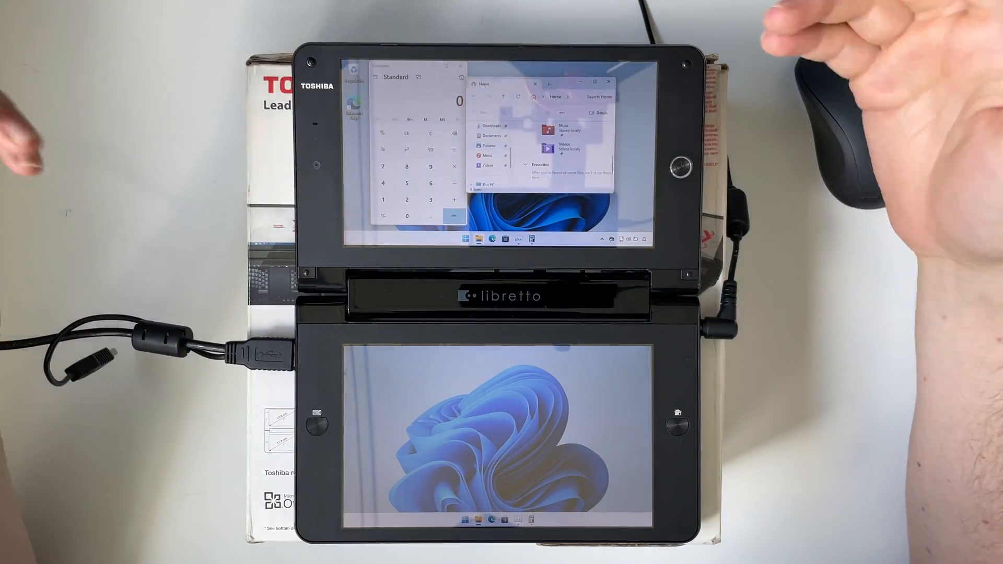
View the Memory performance page, then return to CPU stats showing 1.07 GHz and 28 minutes uptime.
{"action": "left_click", "coordinate": [608, 83]}
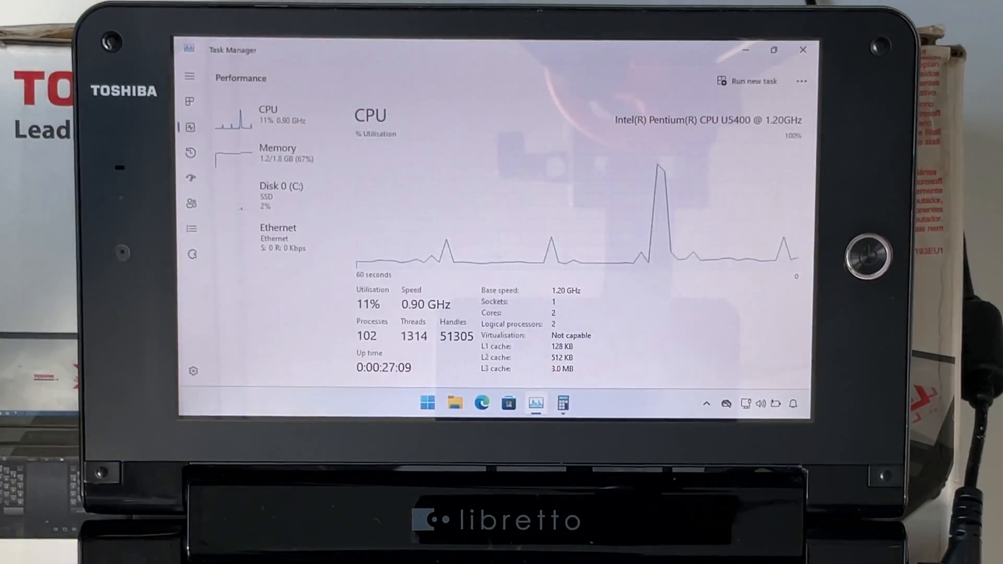
{"action": "left_click", "coordinate": [278, 154]}
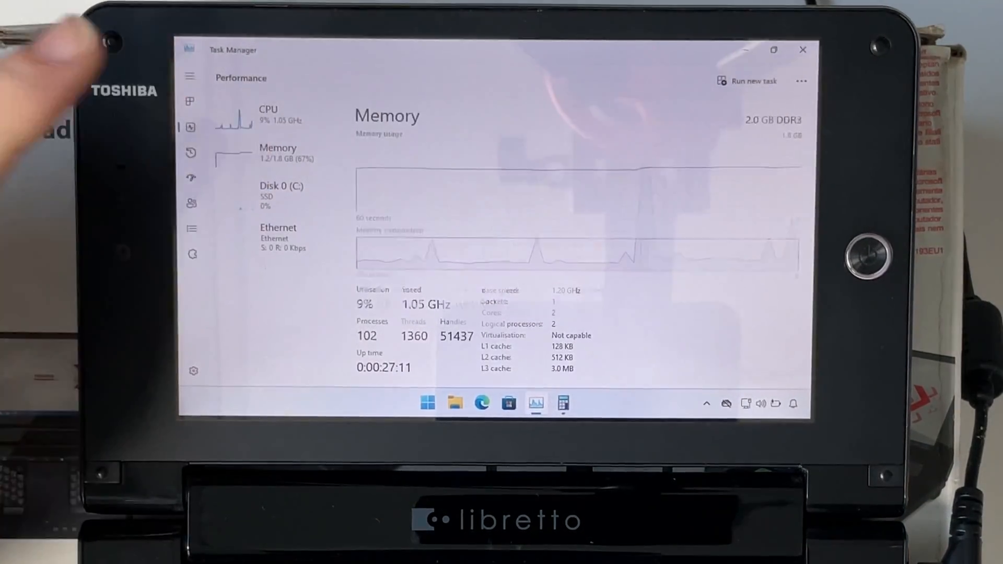
{"action": "left_click", "coordinate": [278, 154]}
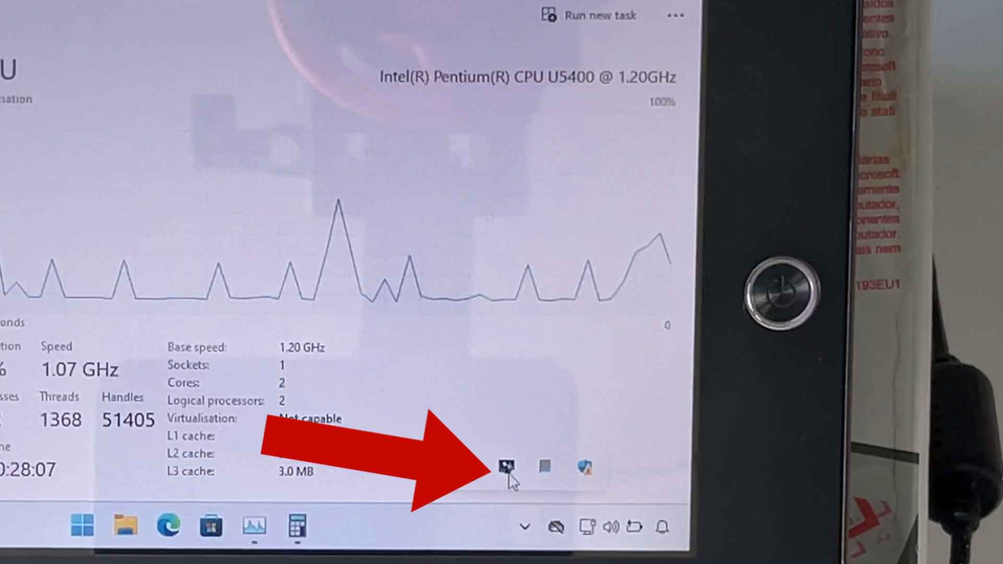
{"action": "mouse_move", "coordinate": [507, 467]}
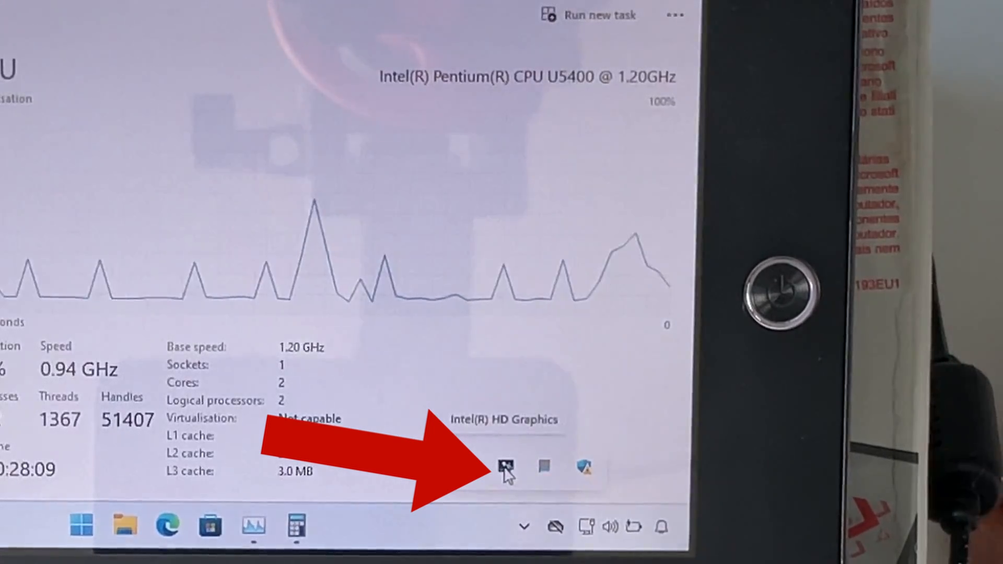